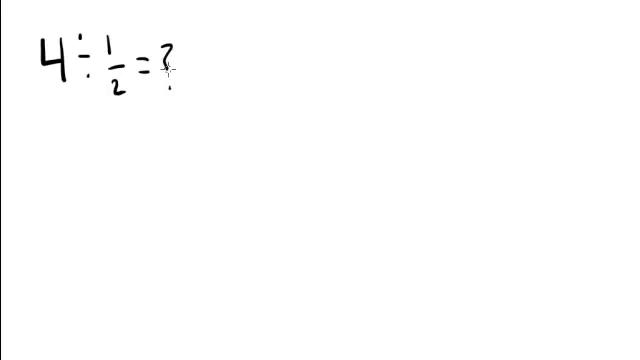
mouse_move(228, 62)
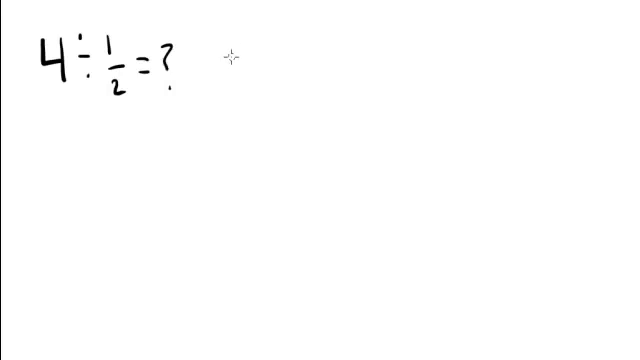
mouse_move(244, 44)
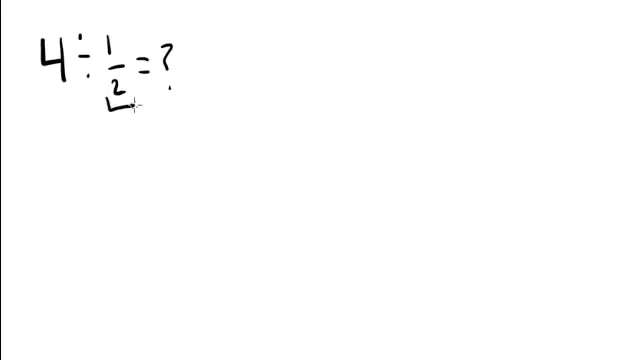
mouse_move(232, 72)
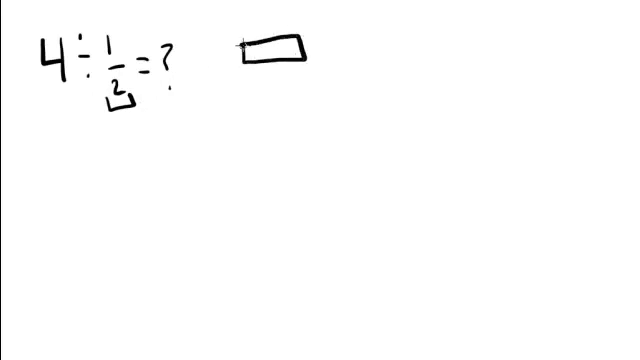
Draw more rectangle bars stacked beneath the first so four bars sit beside 4 ÷ 1/2 = ?
drag(244, 96, 304, 90)
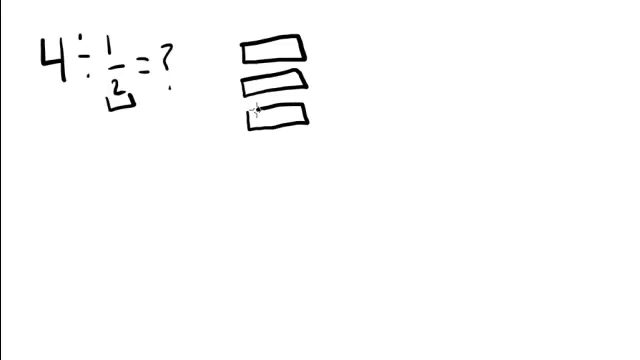
drag(248, 140, 300, 156)
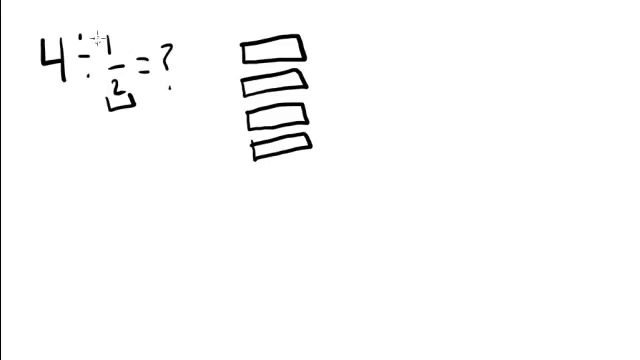
mouse_move(262, 40)
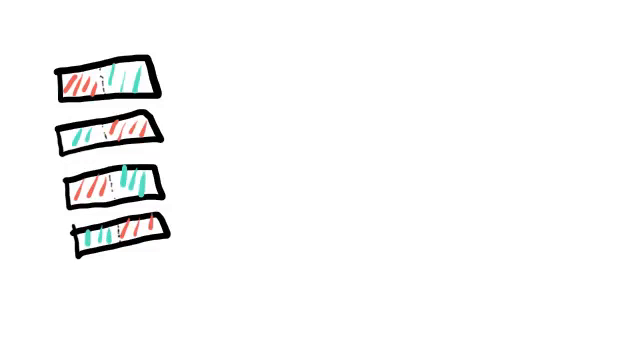
mouse_move(224, 132)
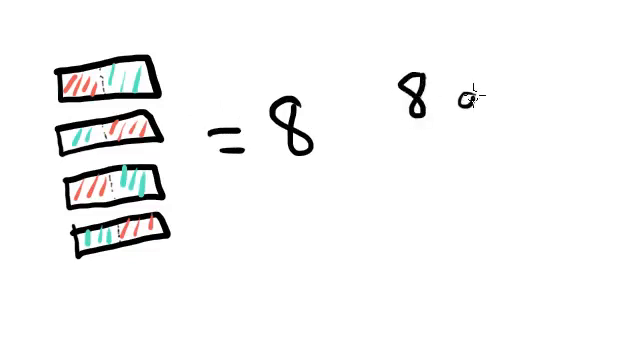
Write '8 groups of 1/2 = 4 total unit' in black beside the shaded bars
text(group)
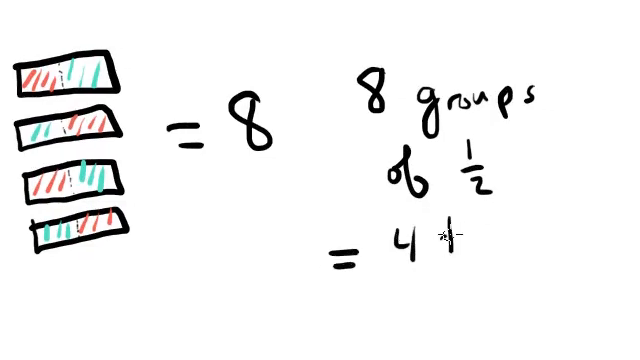
text(total)
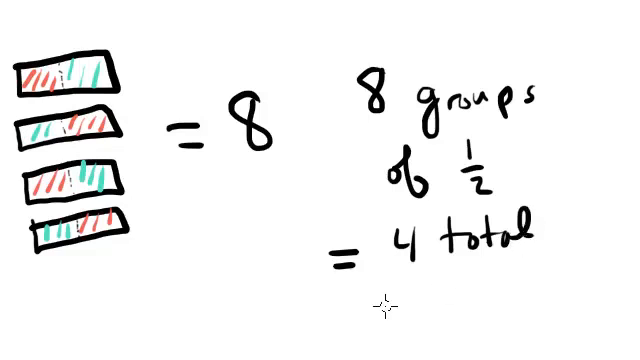
text(unit)
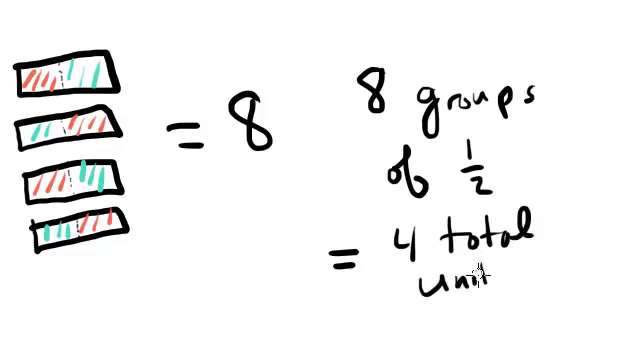